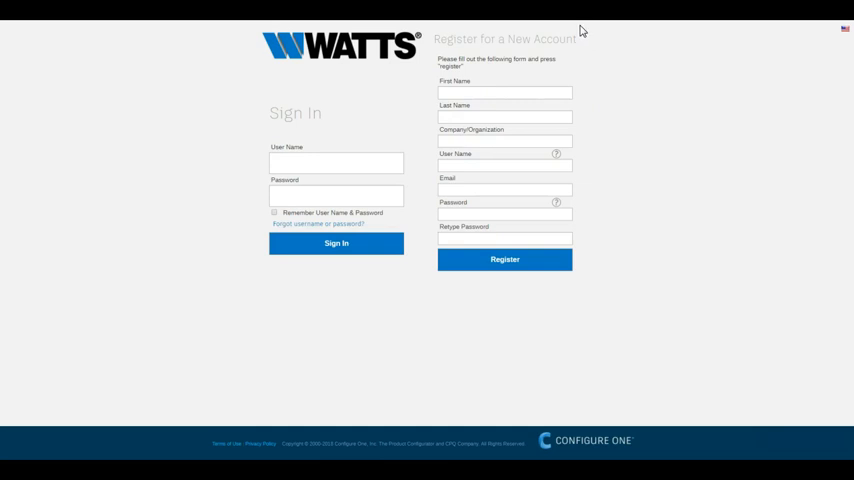
Sign in and start a new Configuration from the Create Configuration menu
click(336, 243)
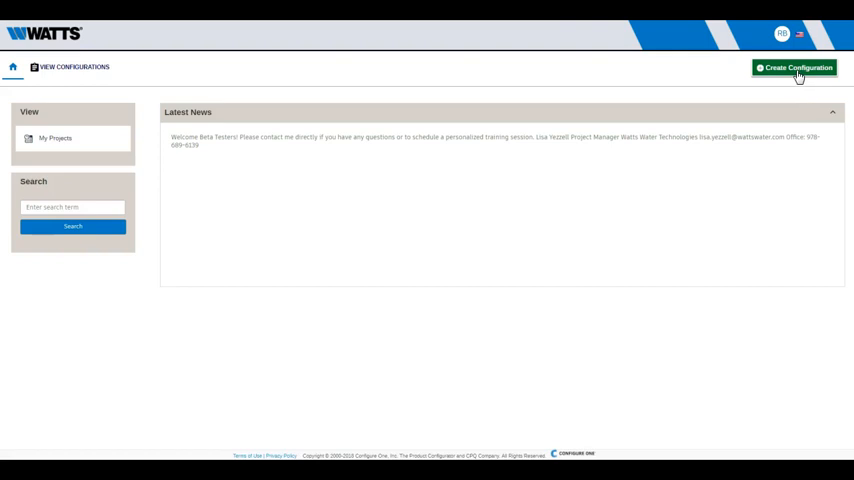
click(797, 67)
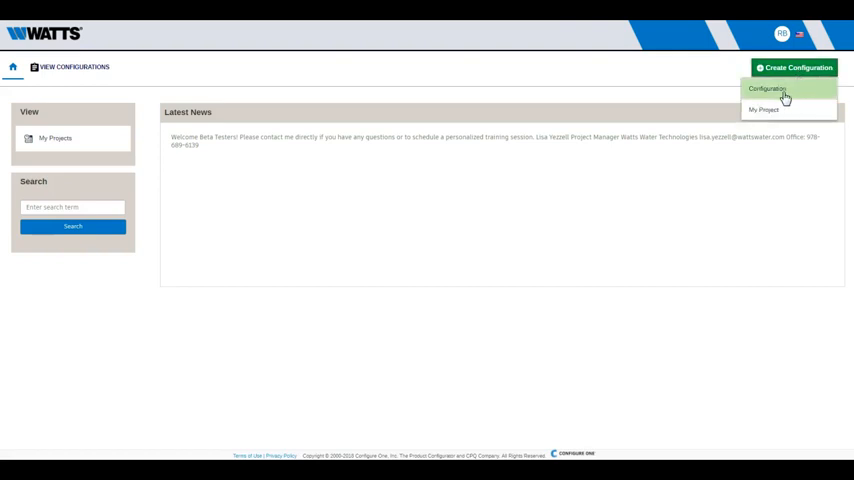
click(767, 89)
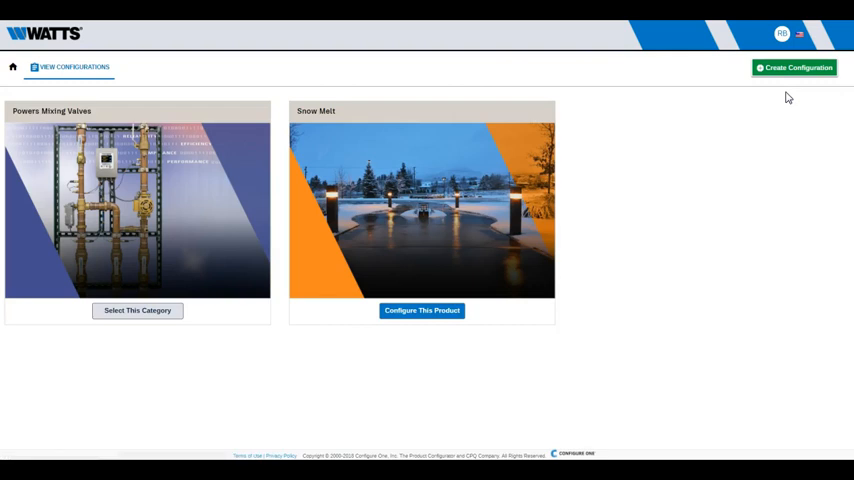
mouse_move(191, 313)
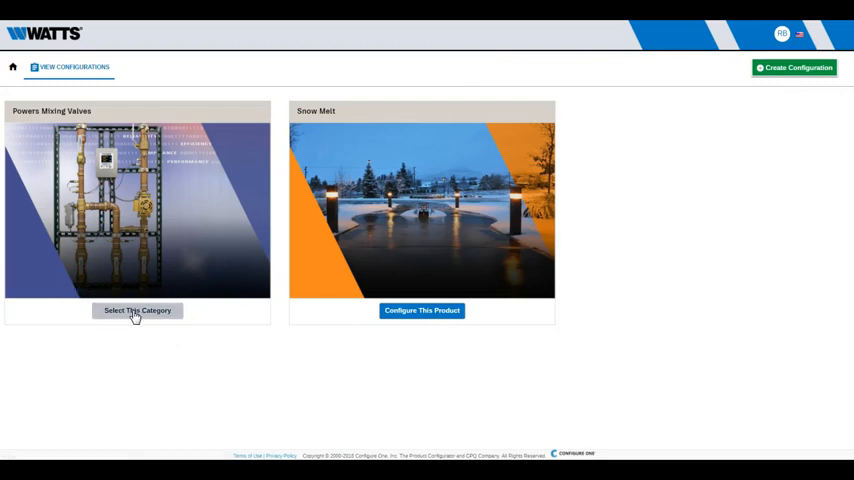
Open Powers Mixing Valves, configure Valve Sizing, and enter the name 'Powers'
click(137, 310)
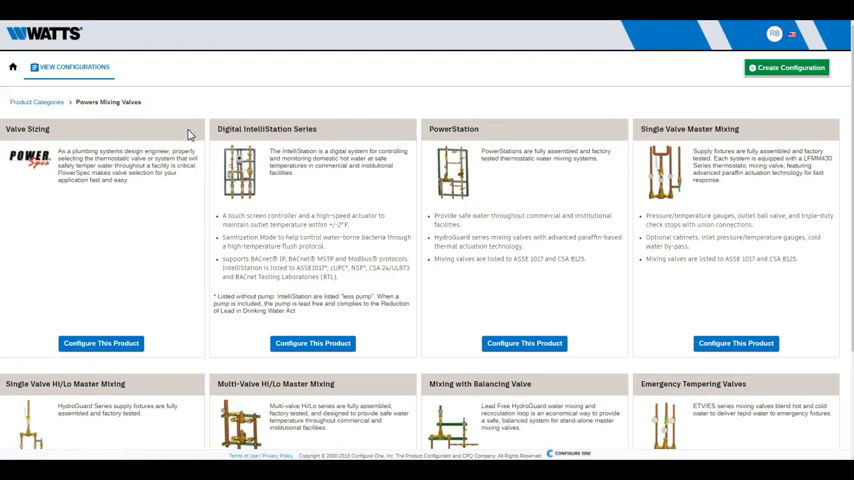
mouse_move(507, 176)
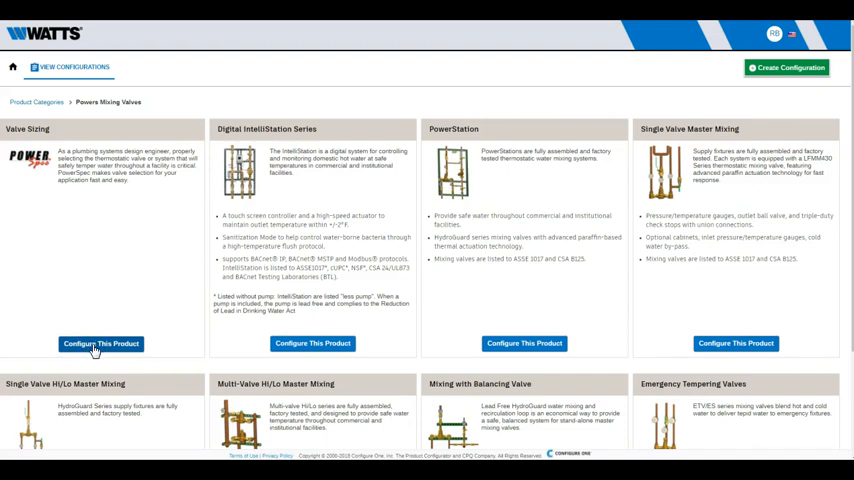
click(100, 343)
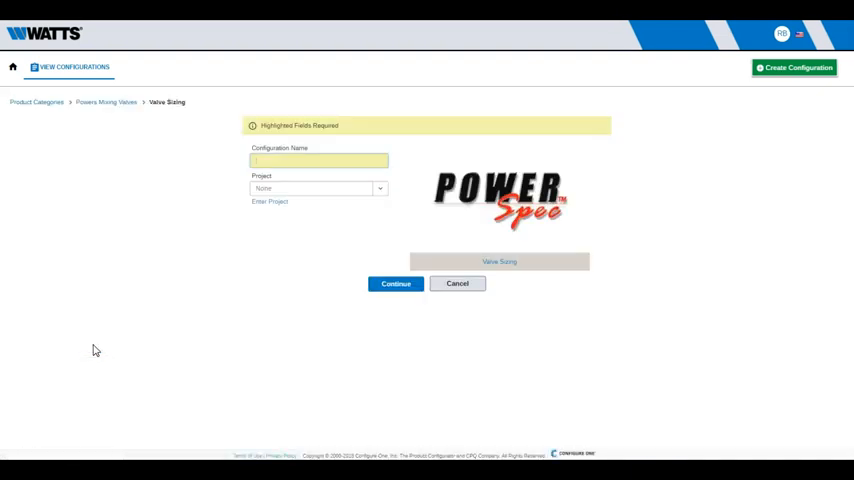
click(318, 161)
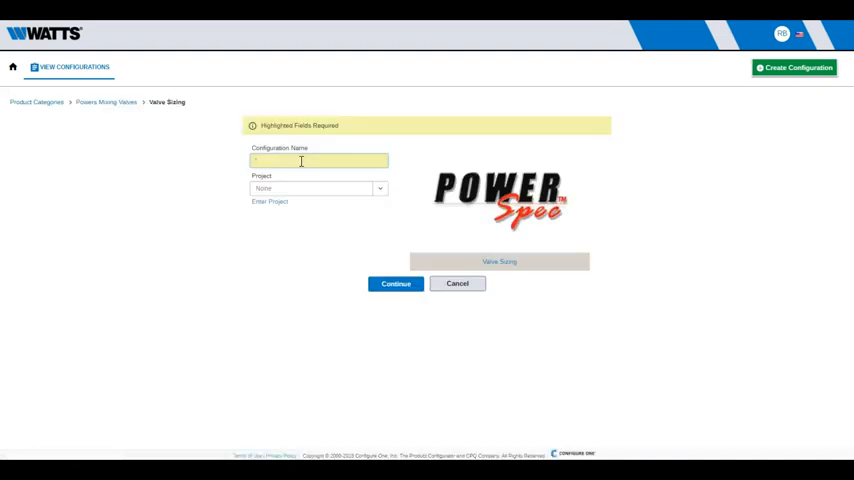
text(Powers)
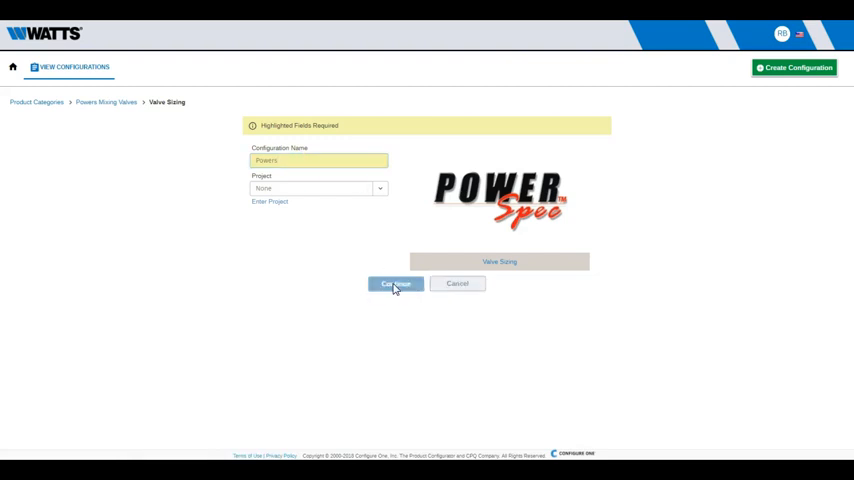
Accept the 'Powers' name and use Hunter's Method as the selection method
click(394, 284)
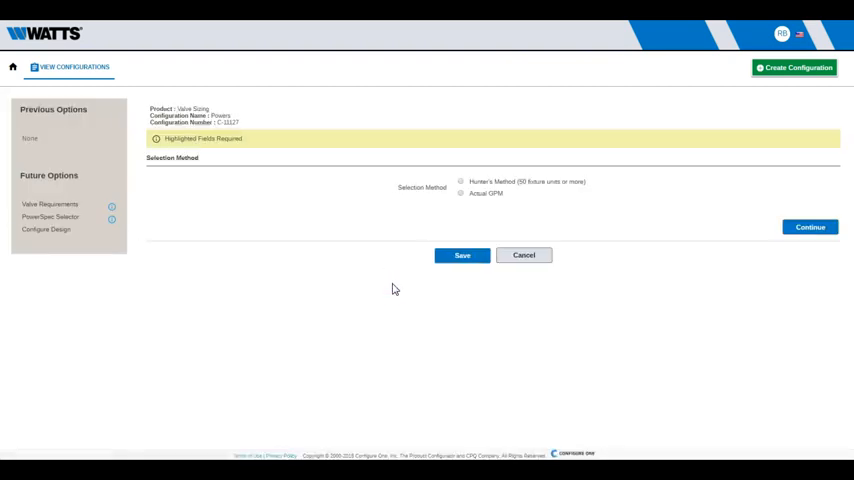
mouse_move(450, 175)
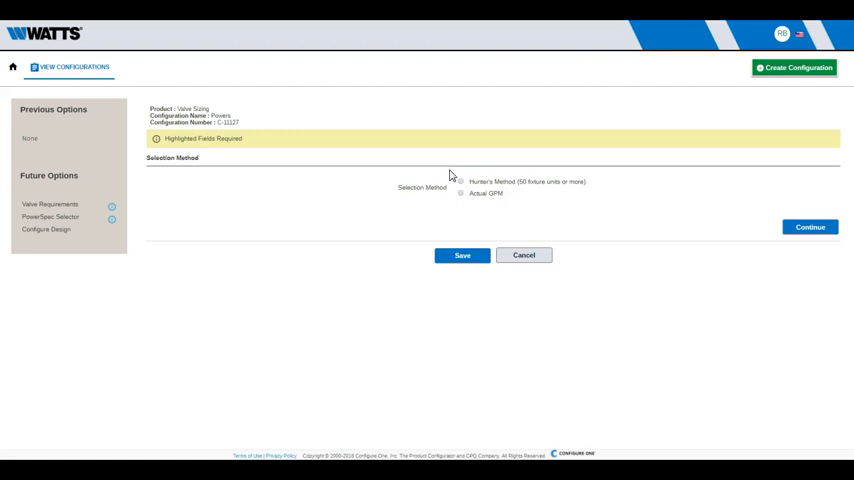
mouse_move(591, 192)
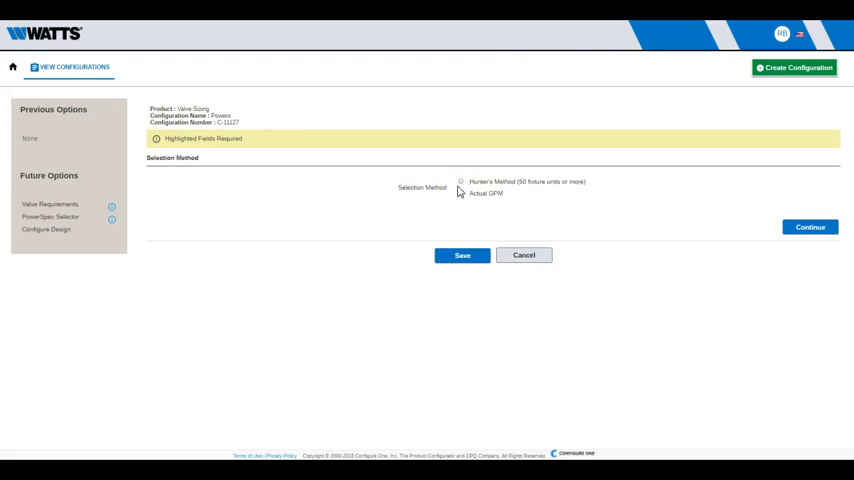
mouse_move(505, 194)
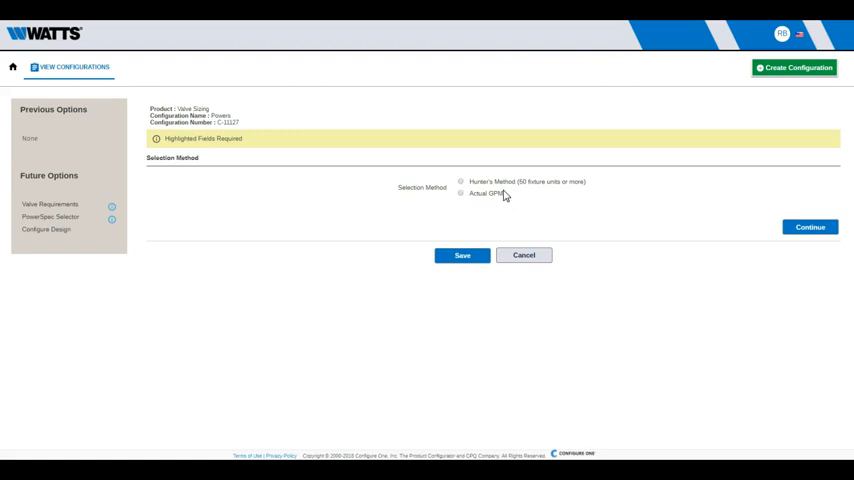
click(461, 181)
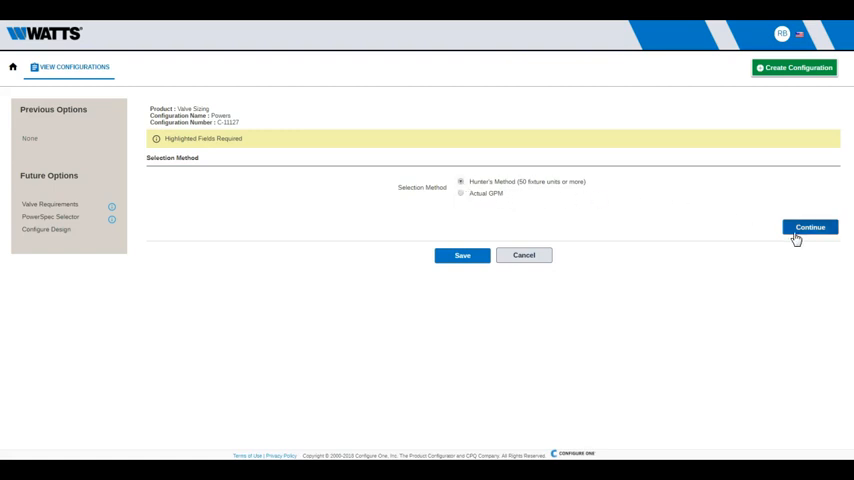
click(810, 227)
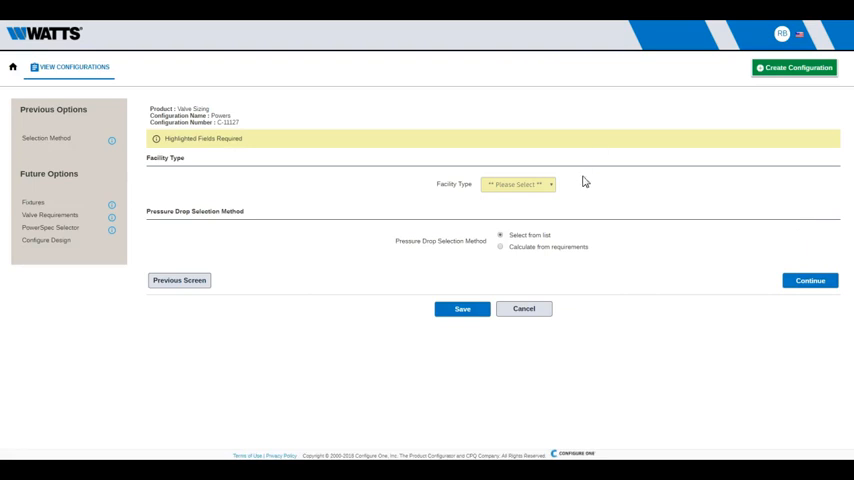
Choose Hotel/Dormitories from the Facility Type list
click(517, 184)
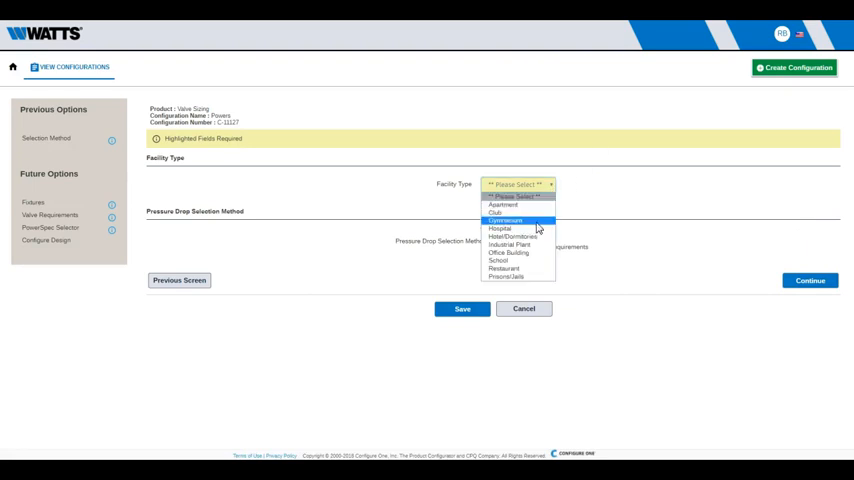
click(512, 237)
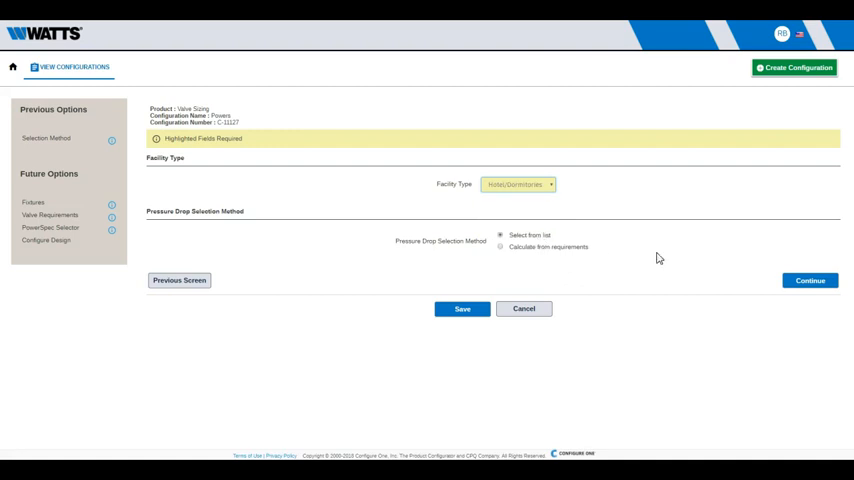
mouse_move(810, 281)
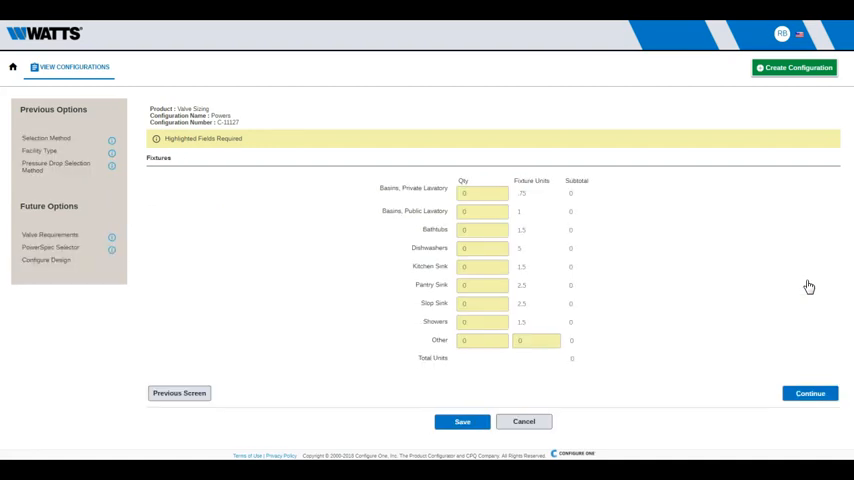
Enter fixture quantities 50, 50, 13 and 10, then advance to valve requirements
text(50)
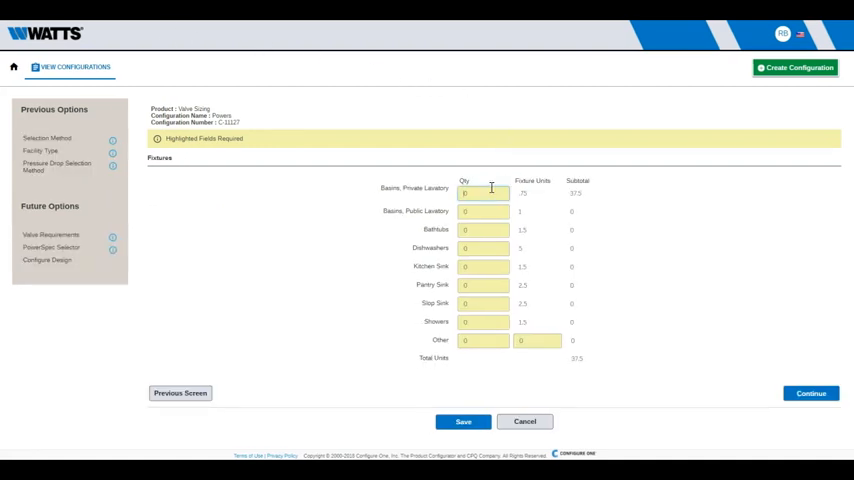
text(50)
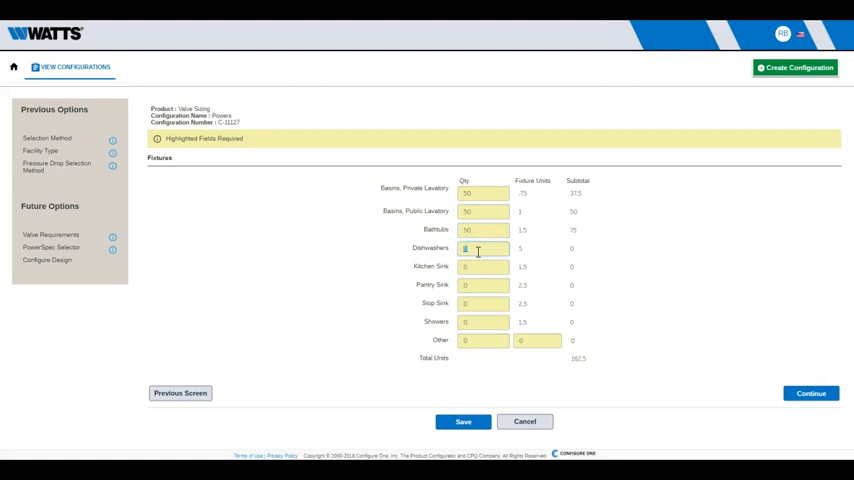
text(13)
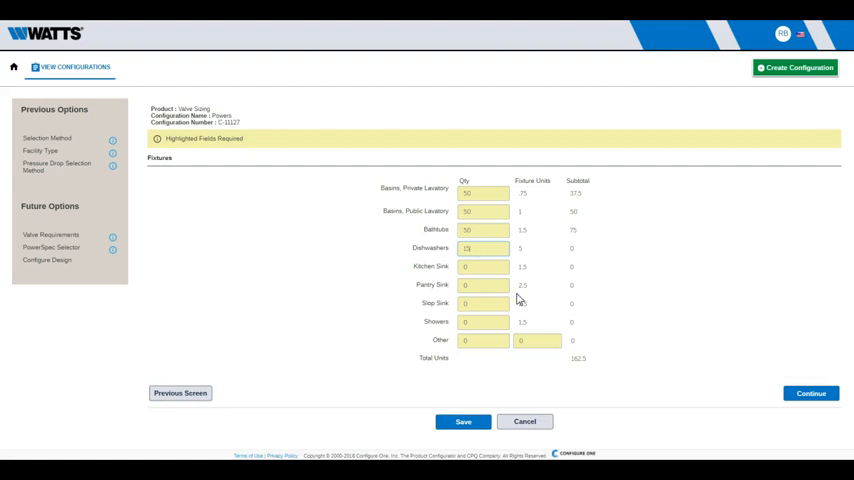
text(10)
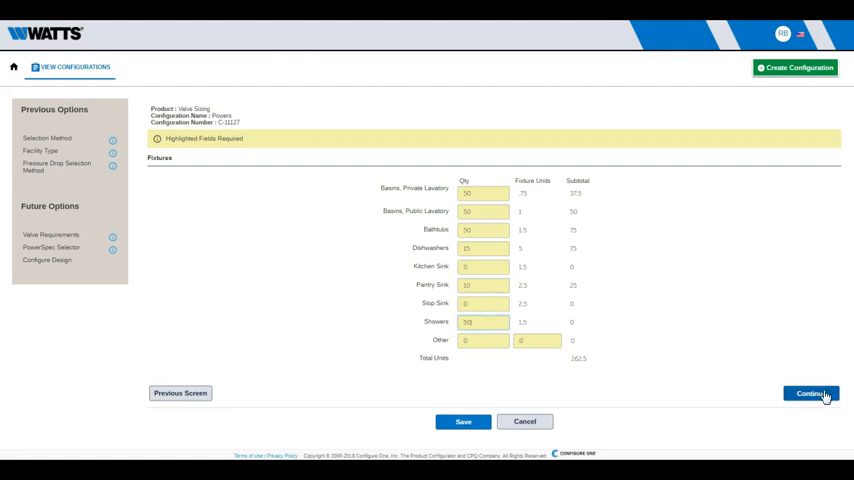
click(810, 393)
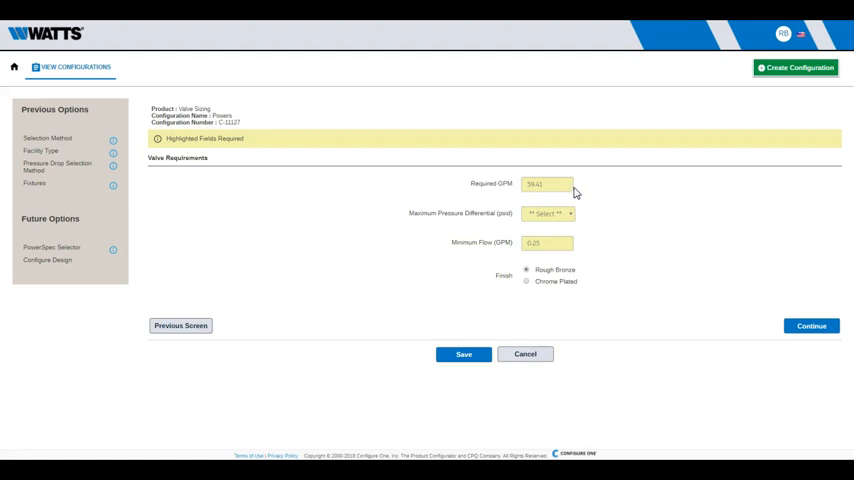
Set a 5 psid maximum pressure differential and show the recommended valves
click(549, 213)
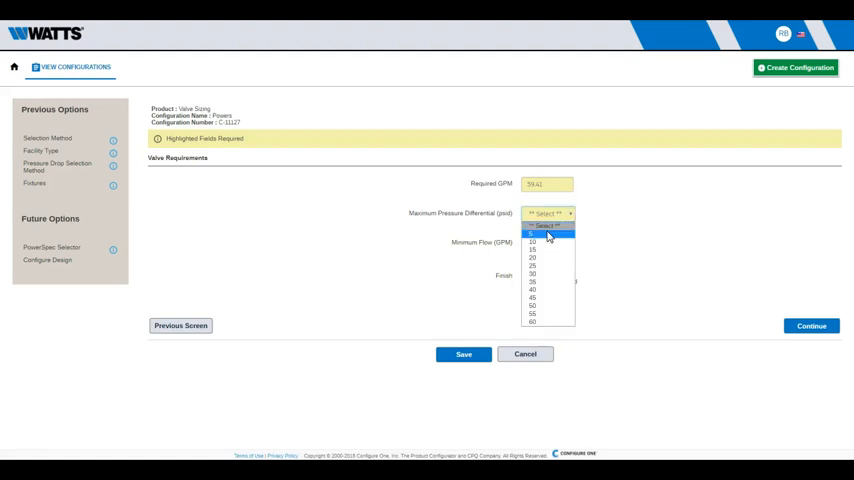
click(533, 234)
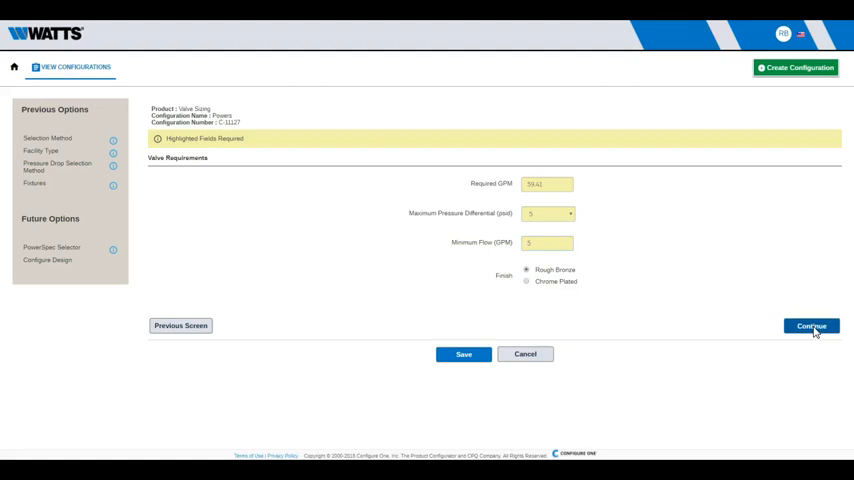
click(811, 326)
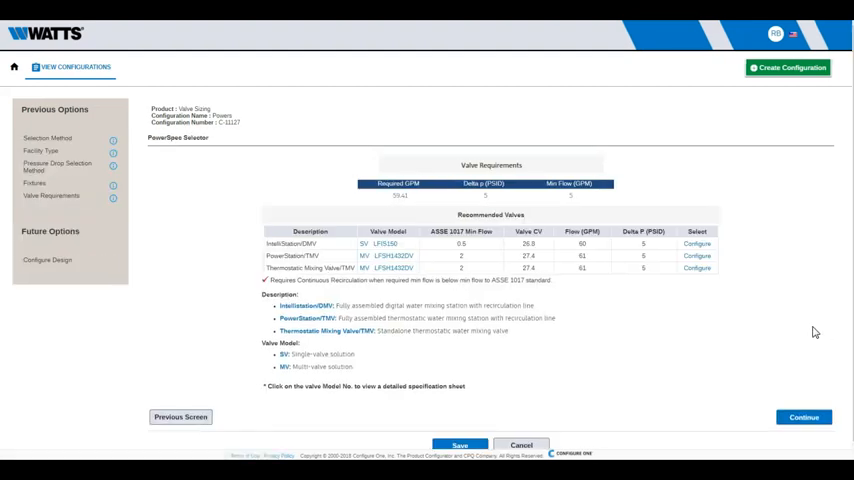
mouse_move(392, 291)
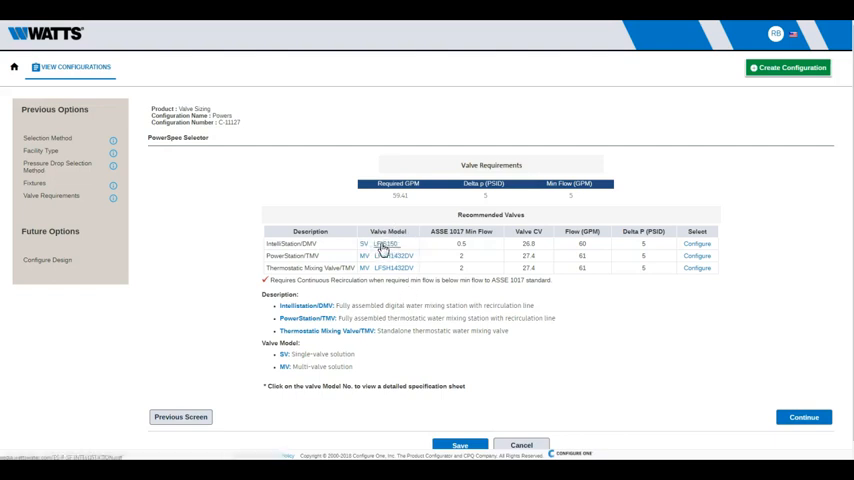
View the LFIS150 specification sheet
click(386, 244)
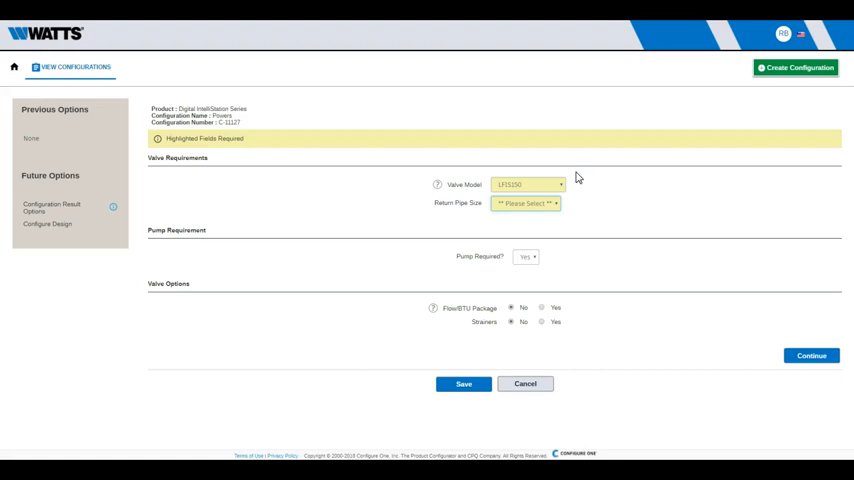
mouse_move(531, 170)
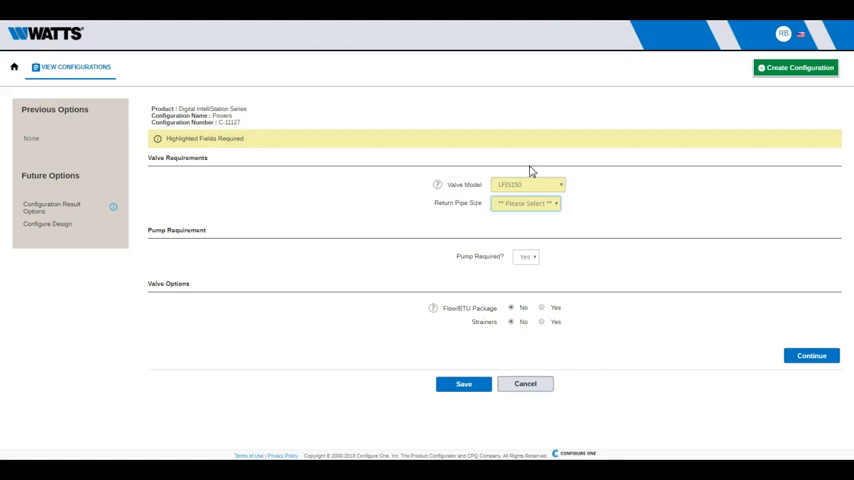
Set the LFIS150 return pipe size to 1" and continue to result options
click(529, 184)
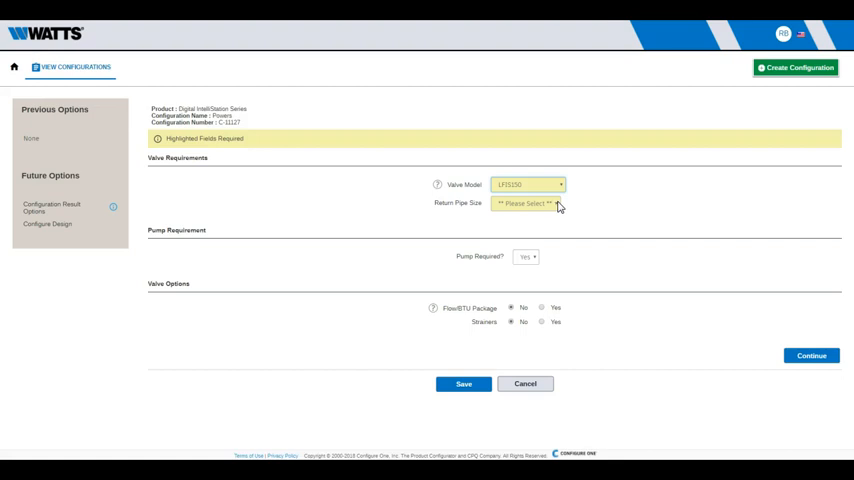
click(528, 203)
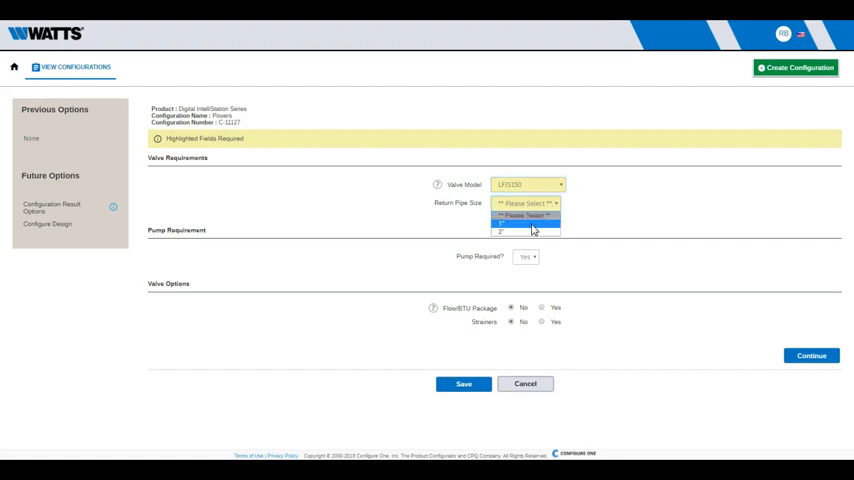
click(525, 221)
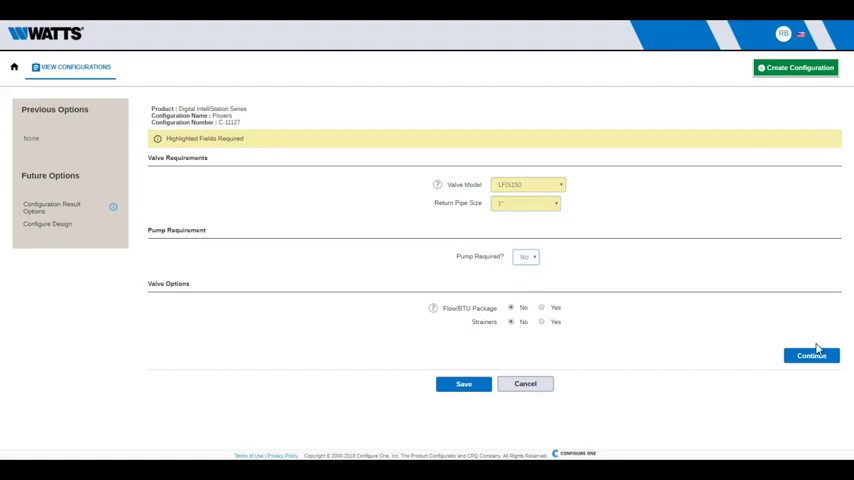
click(811, 355)
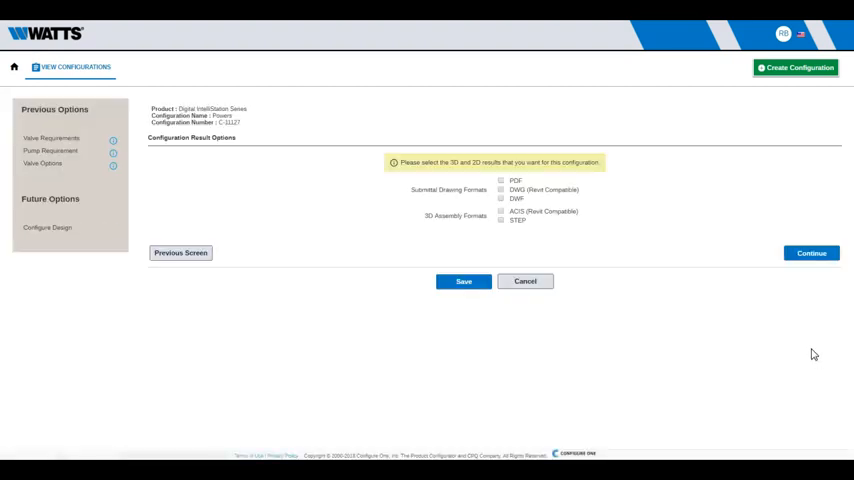
mouse_move(547, 227)
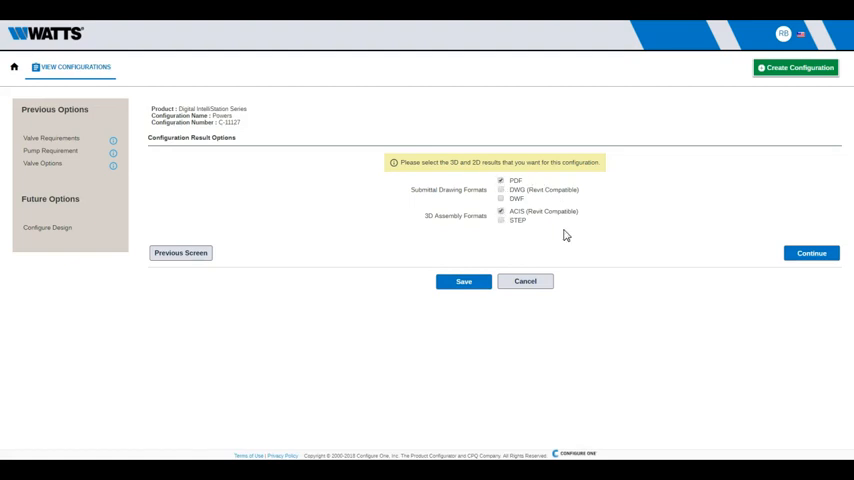
Confirm the PDF and ACIS result options and continue to the design step
click(811, 252)
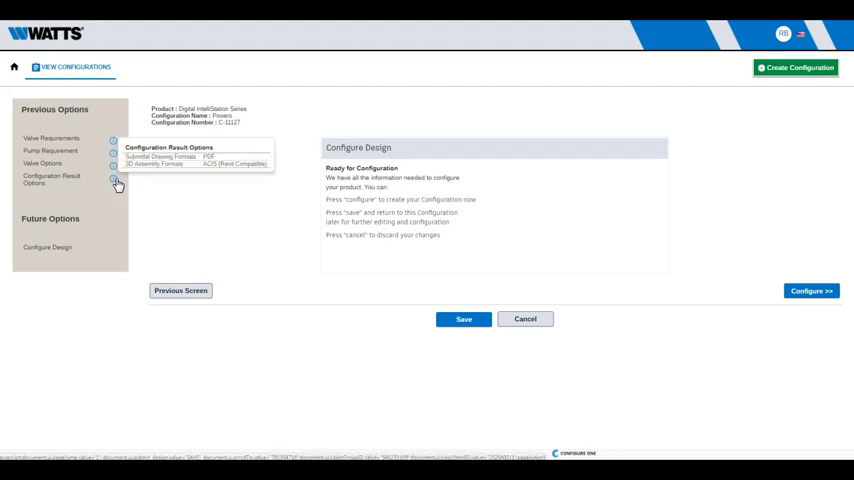
mouse_move(157, 195)
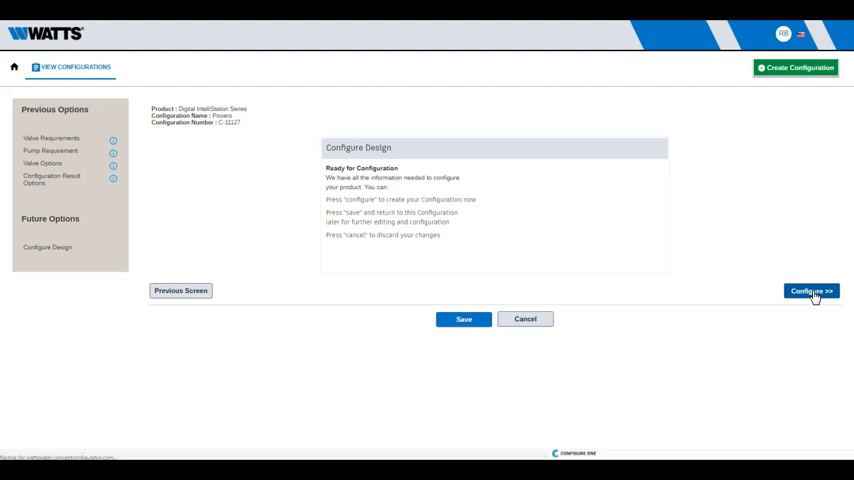
Build the LFIS150 IntelliStation design and bring up its options report
click(810, 291)
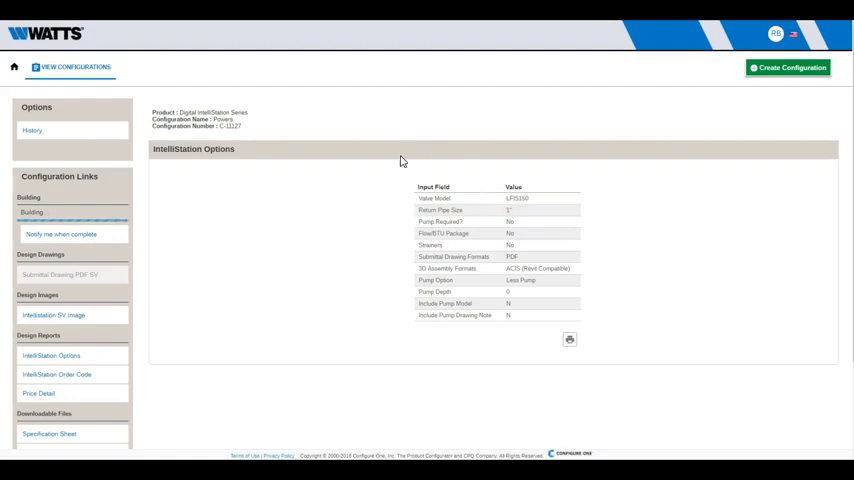
mouse_move(590, 242)
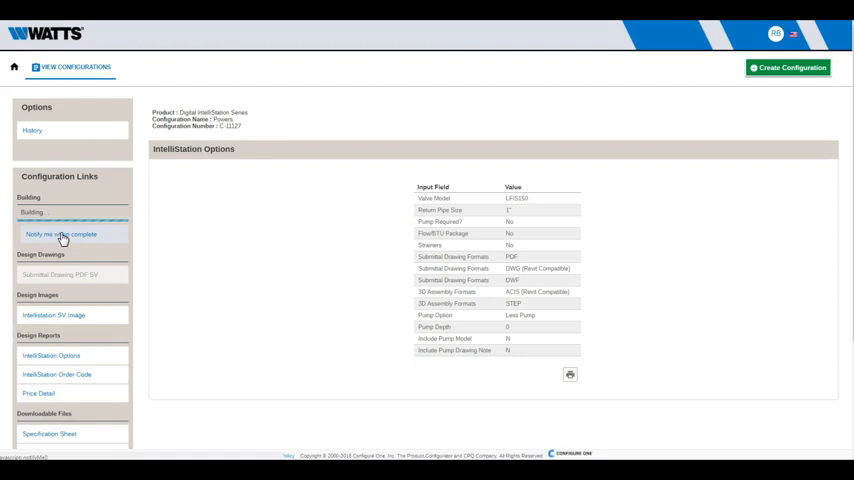
Request a build-completion e-mail alert to John's address and acknowledge the Success message
click(61, 234)
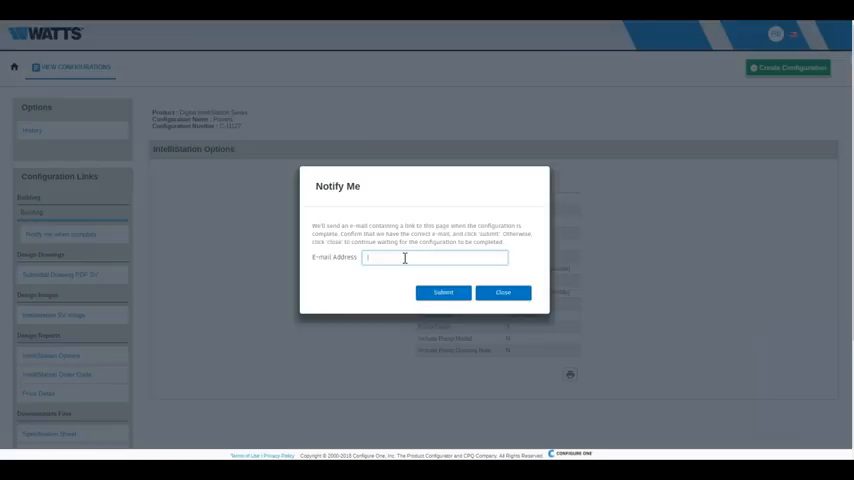
text(John))
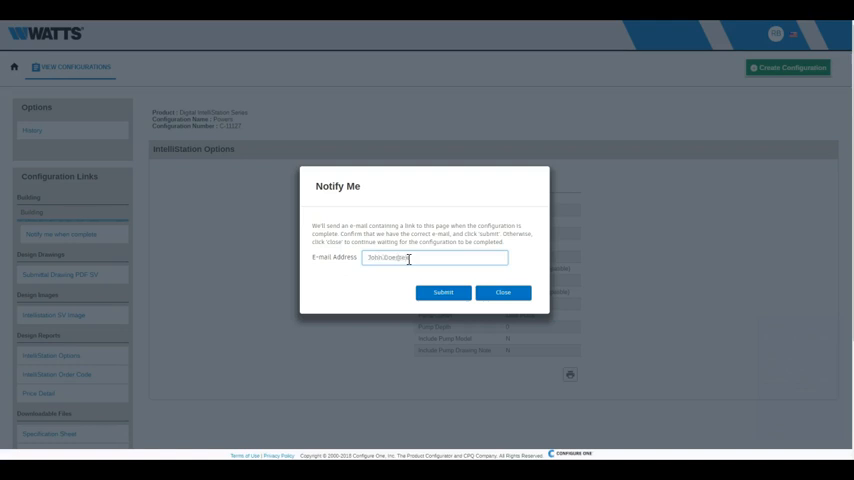
text(xample.com)
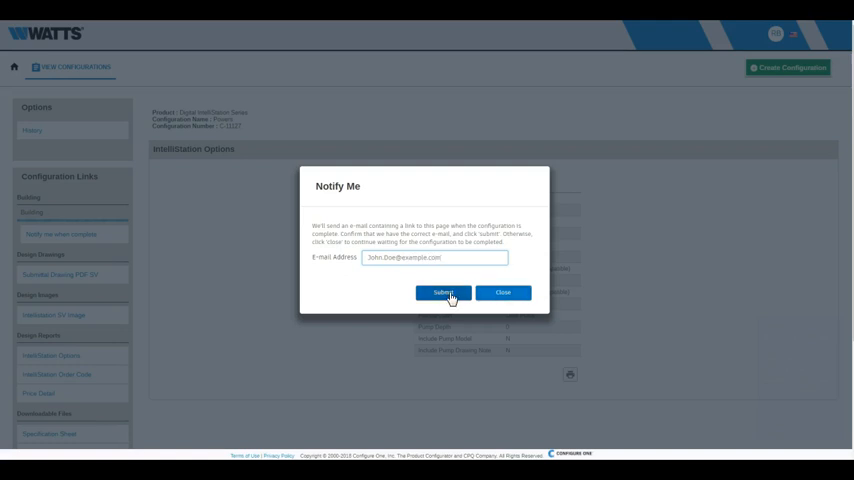
click(443, 292)
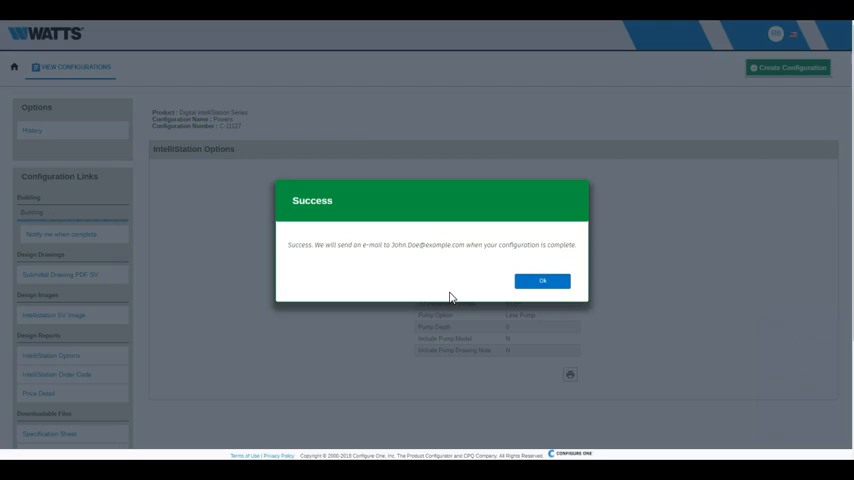
click(542, 280)
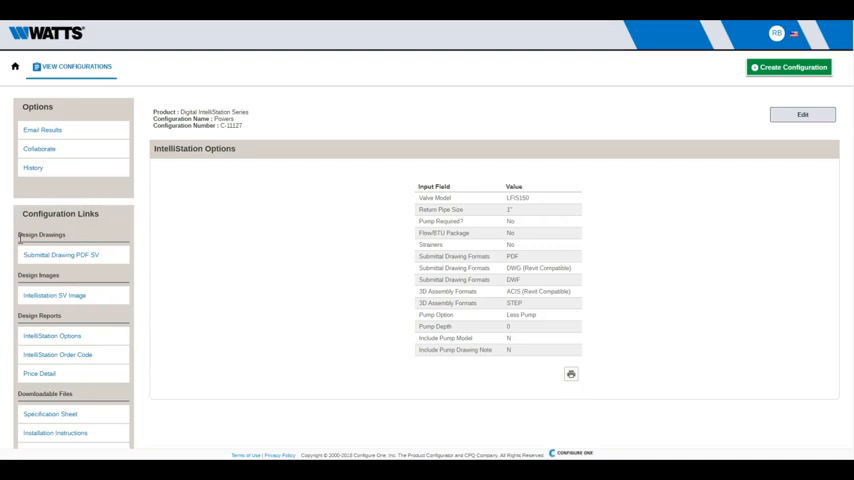
Close the submittal drawing PDF to get back to the IntelliStation SV image page
click(61, 254)
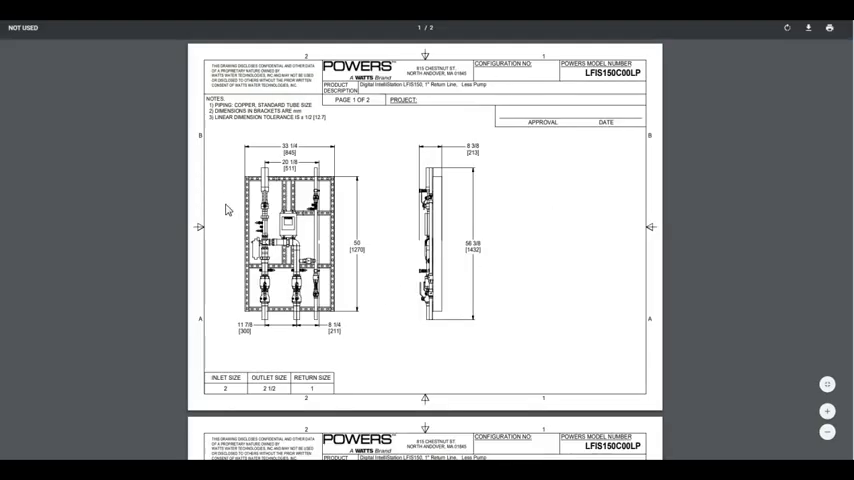
mouse_move(470, 351)
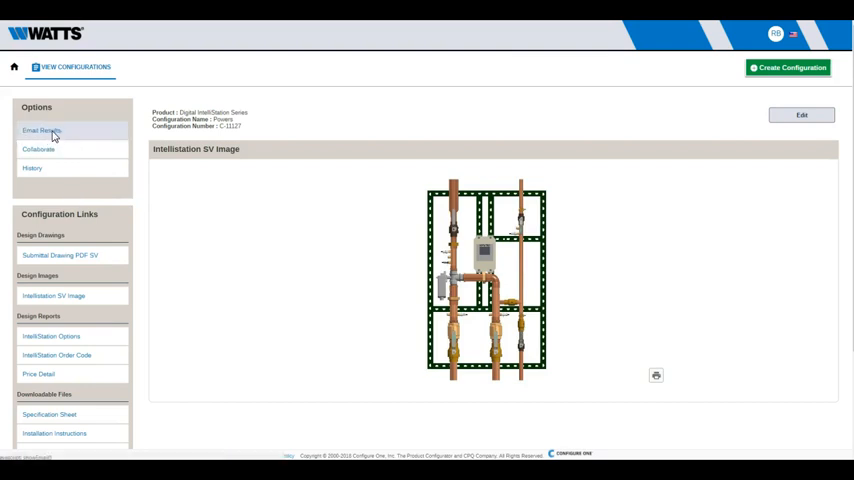
Send Jane.Doe the submittal drawing PDF, SV image and specification sheet by e-mail
click(41, 130)
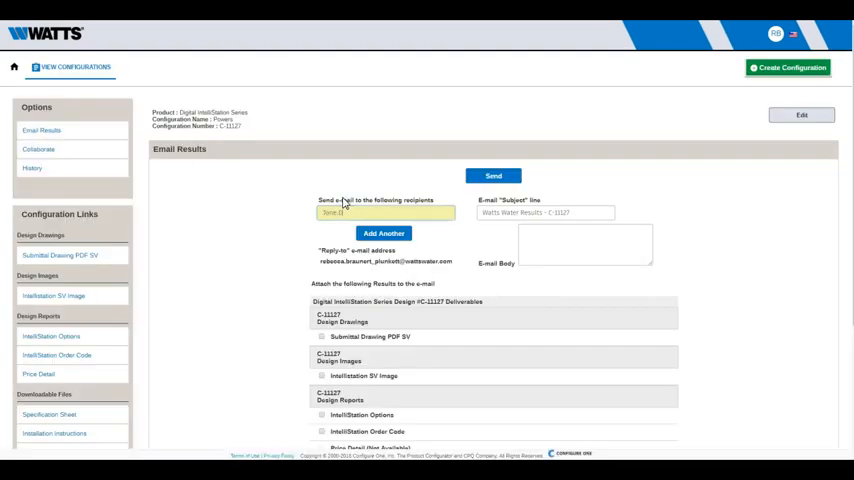
text(Jane.Doe@example.com)
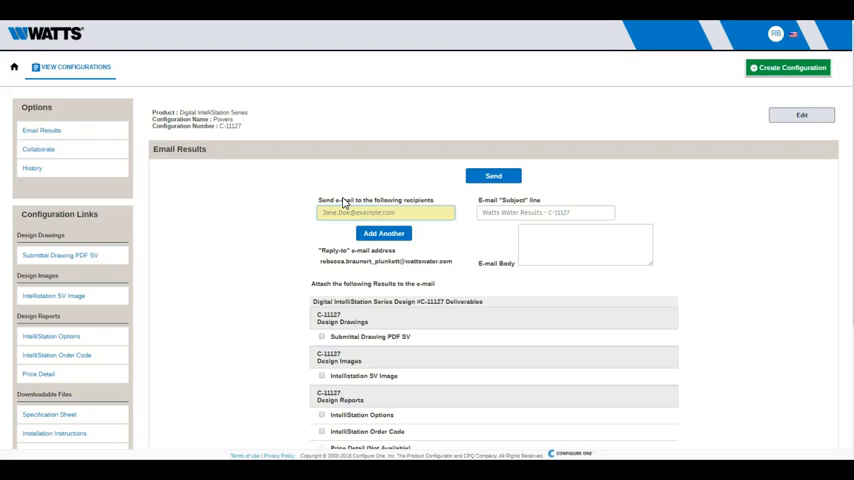
scroll(down, 3)
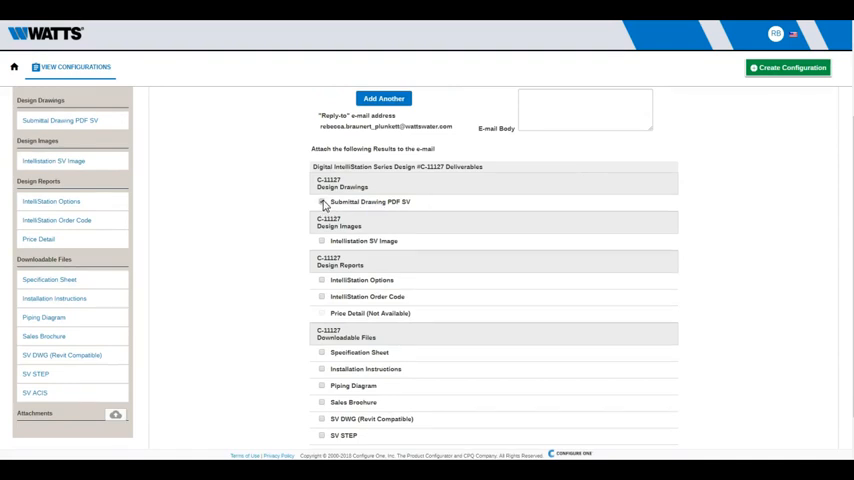
click(321, 201)
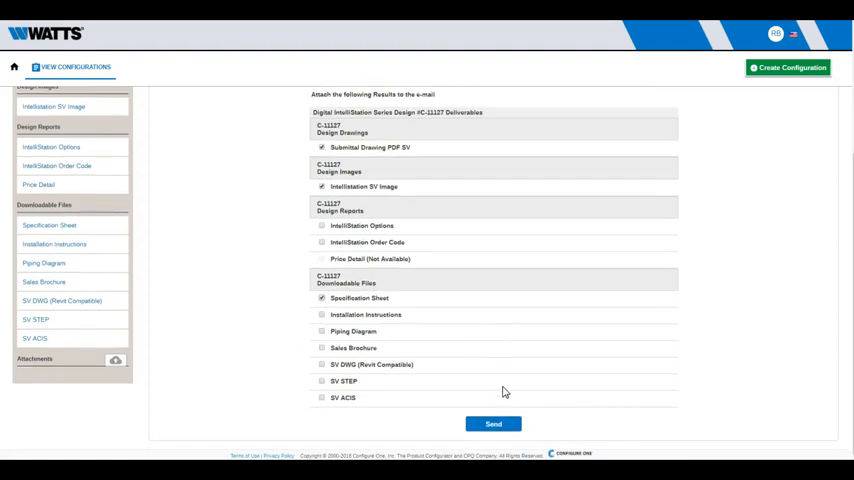
click(492, 423)
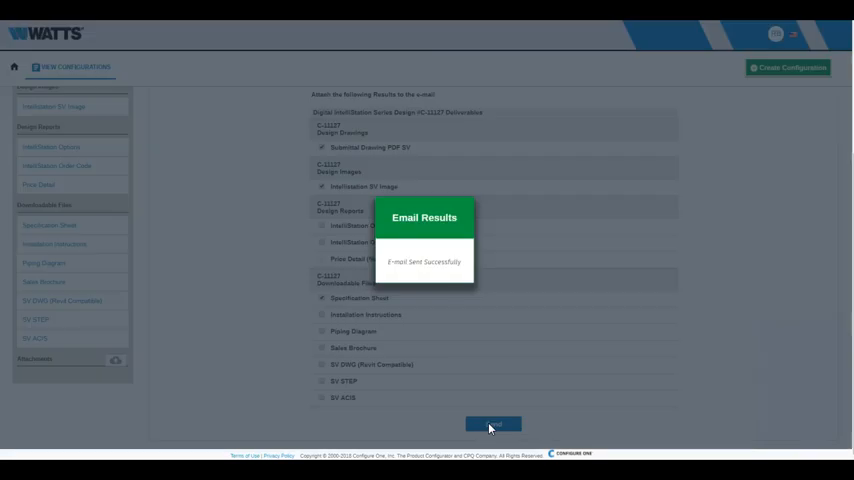
click(493, 424)
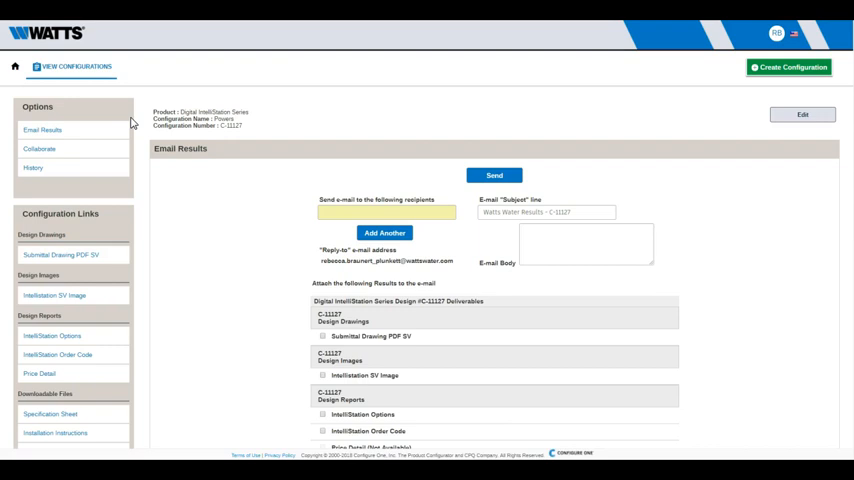
mouse_move(131, 120)
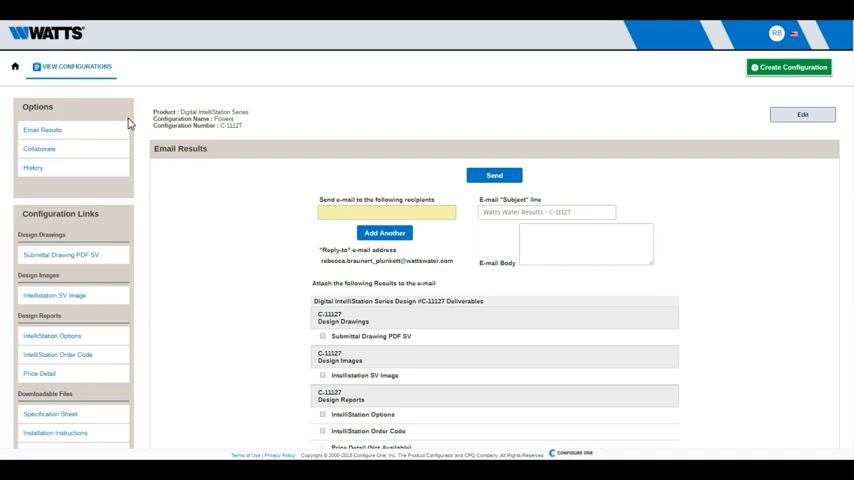
mouse_move(20, 104)
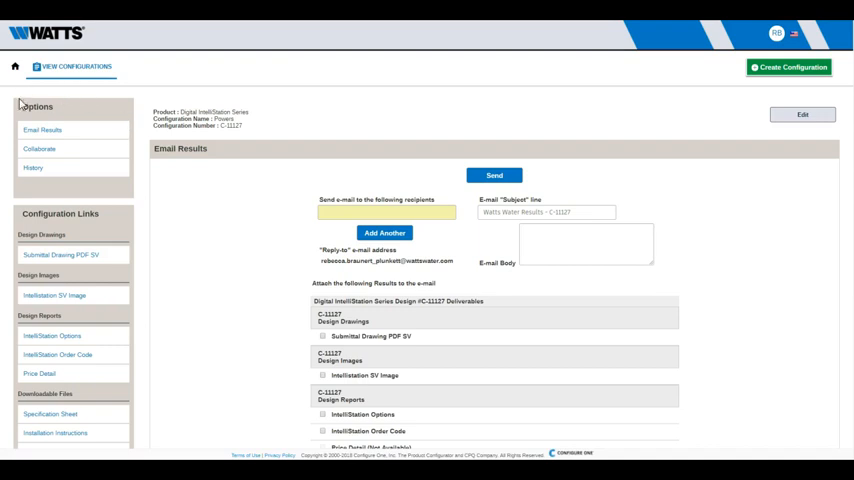
mouse_move(45, 149)
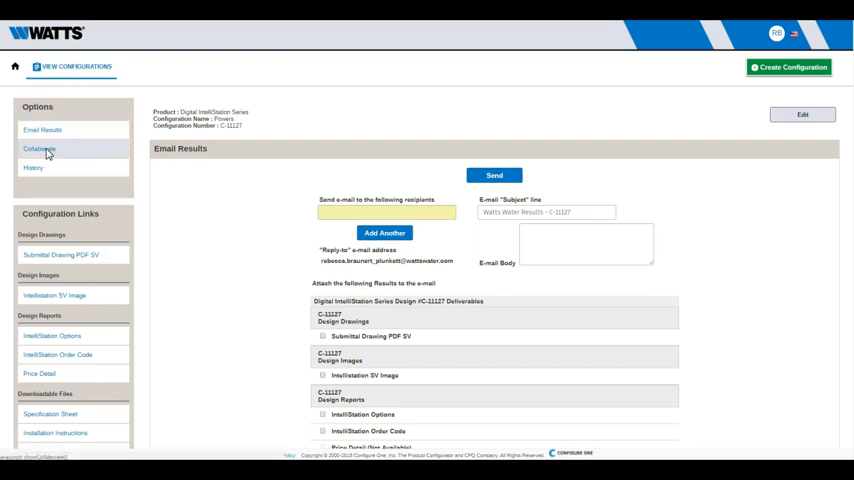
Create the 'IntelliStation' site inviting a collaborator to the drawing, SV image and spec sheet
click(39, 148)
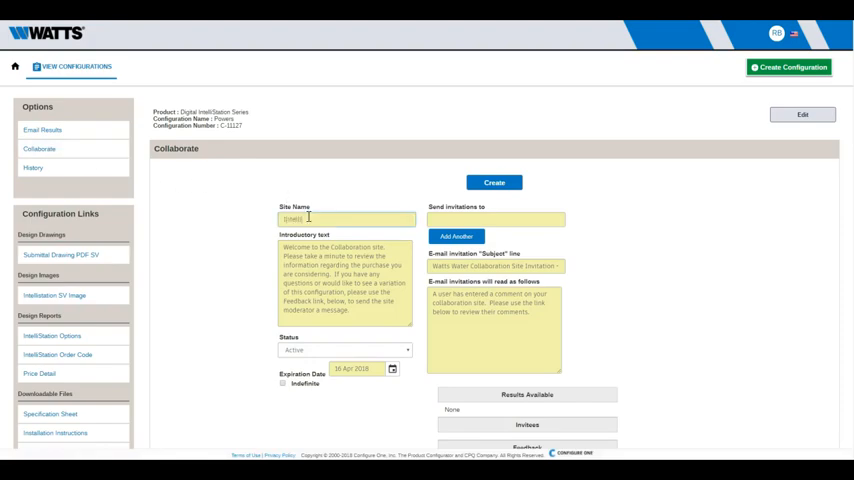
text(IntelliStation)
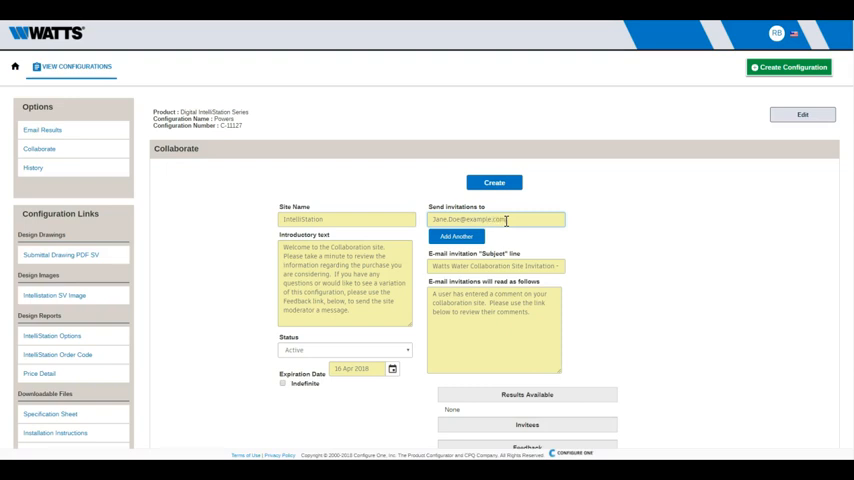
scroll(down, 3)
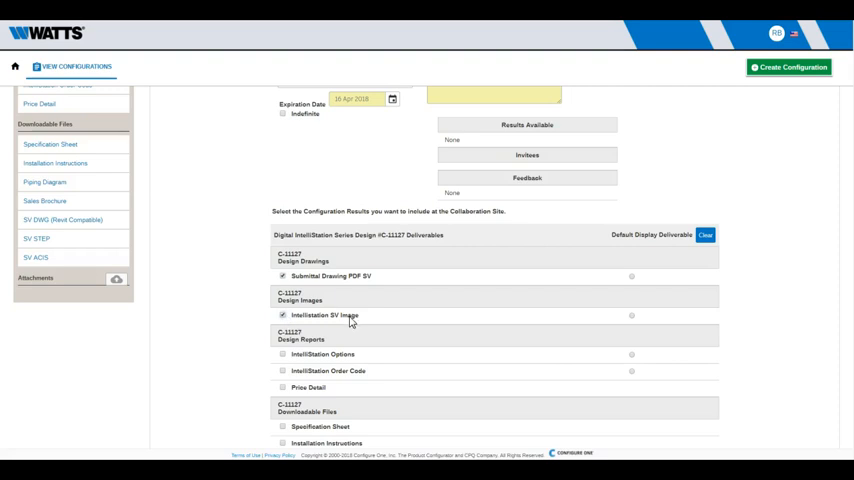
scroll(down, 3)
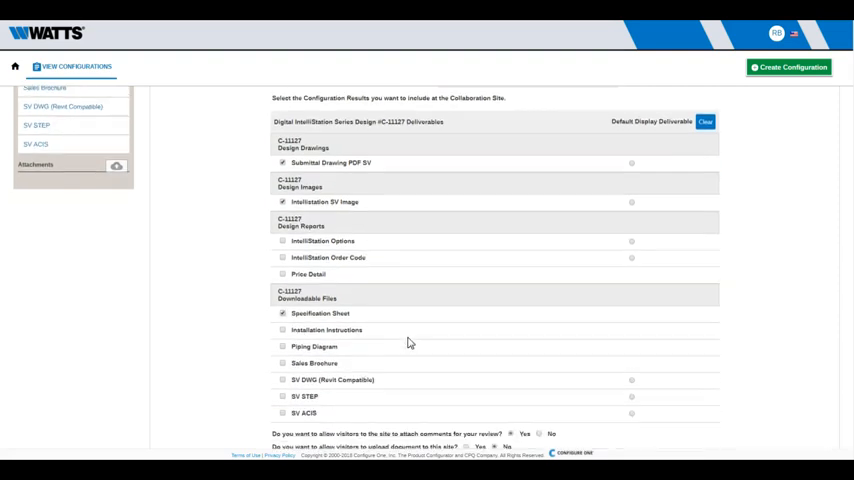
scroll(down, 3)
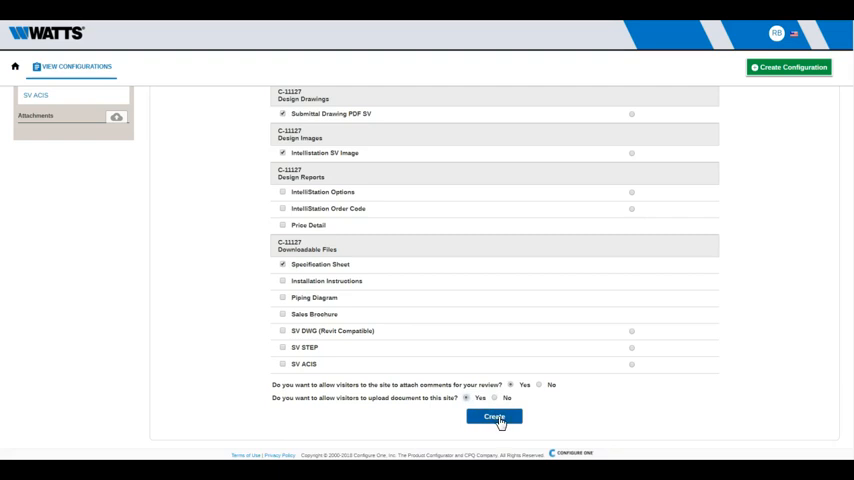
click(493, 417)
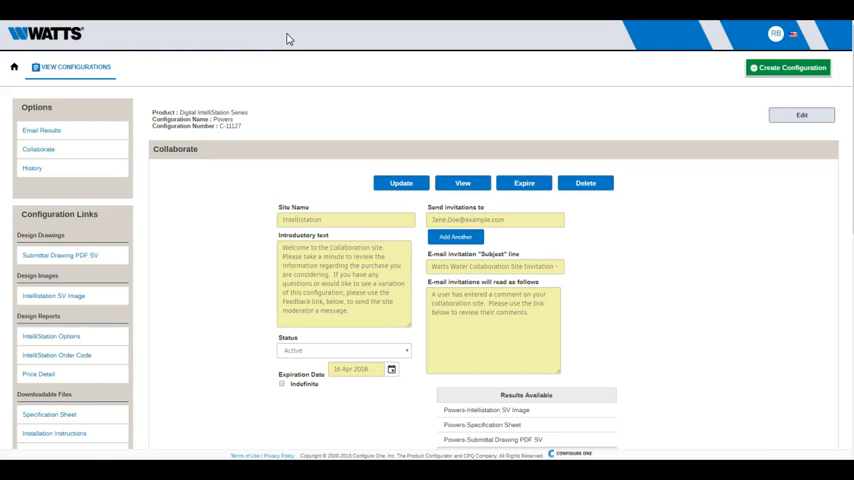
mouse_move(585, 183)
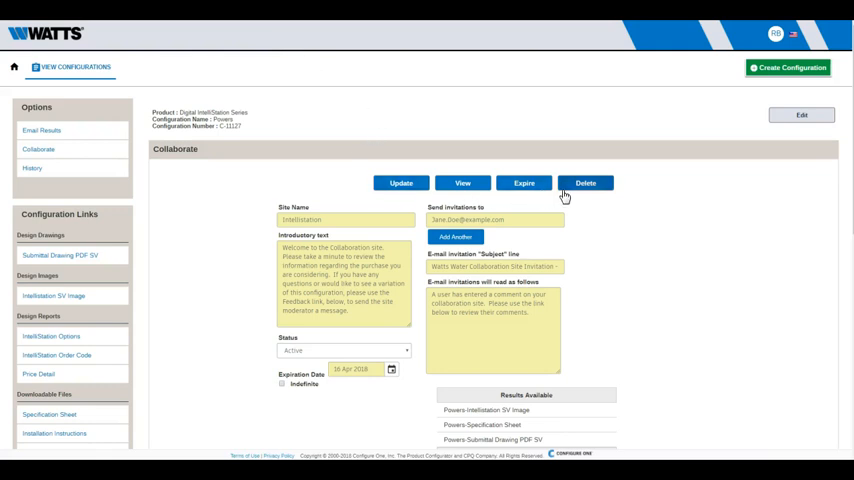
mouse_move(401, 183)
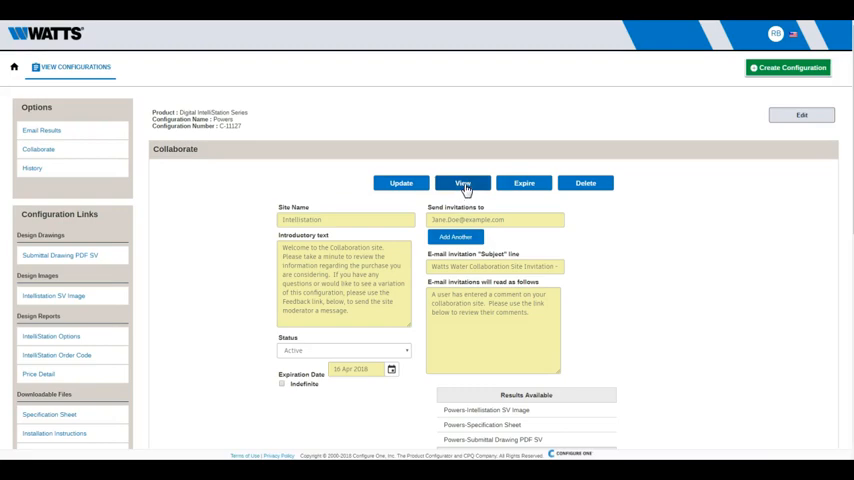
View the IntelliStation collaboration site to see its welcome message and SV image
click(462, 183)
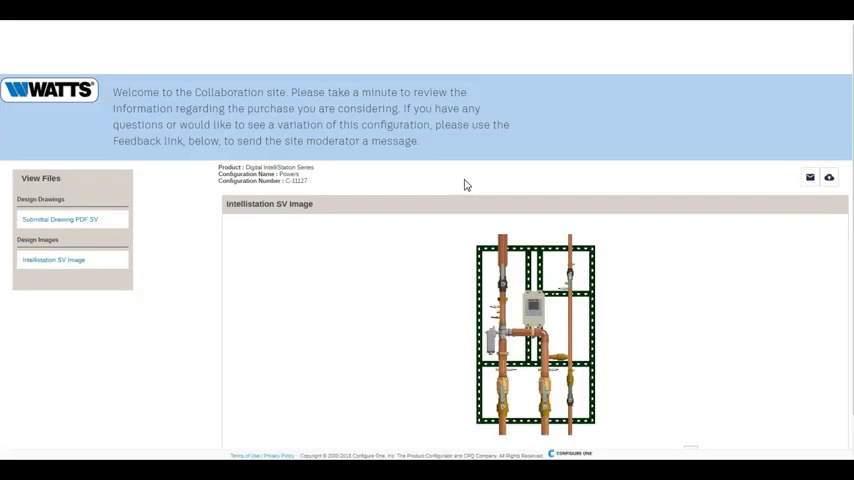
mouse_move(465, 182)
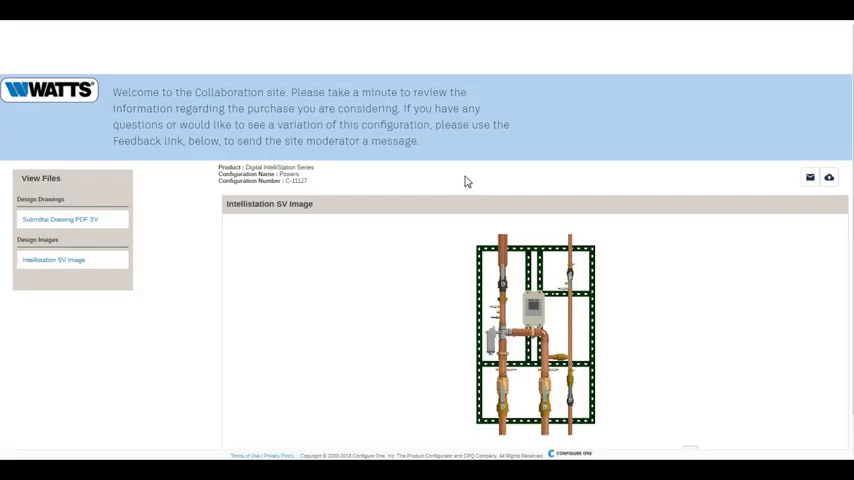